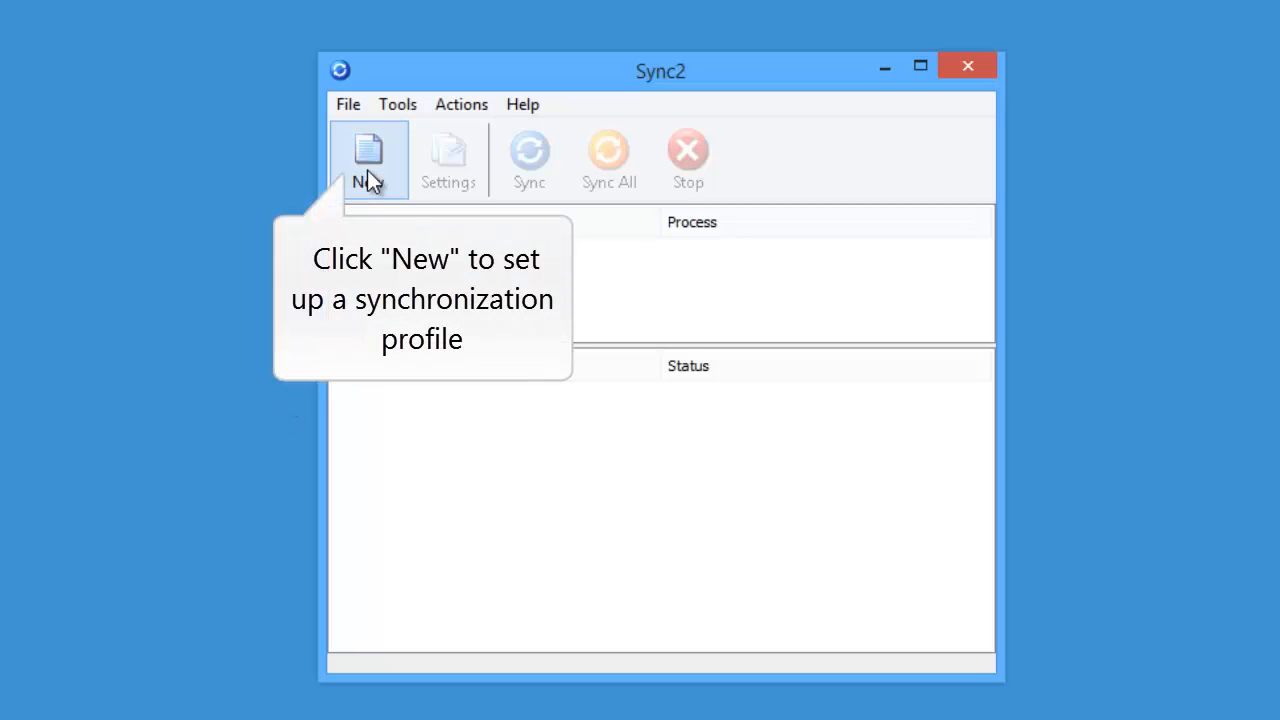
- Begin a new profile with no Synchronization ID, stored on an external hard disk or USB drive
click(368, 160)
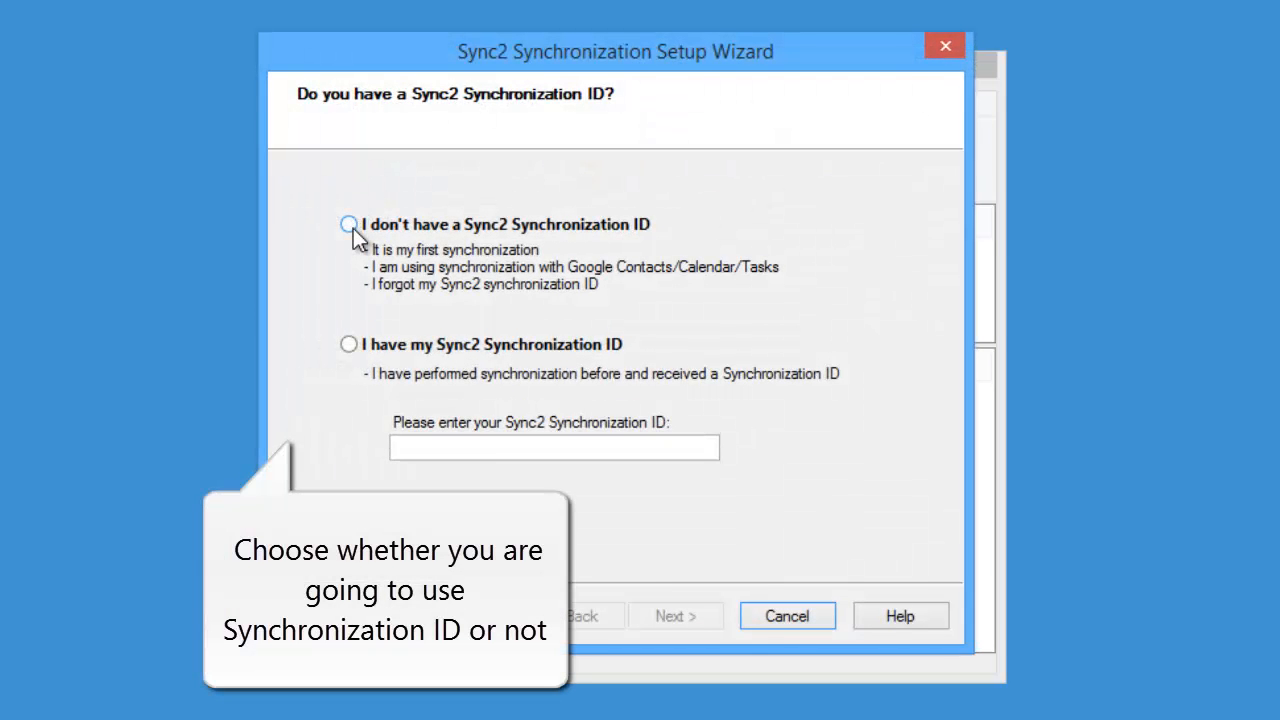
click(348, 224)
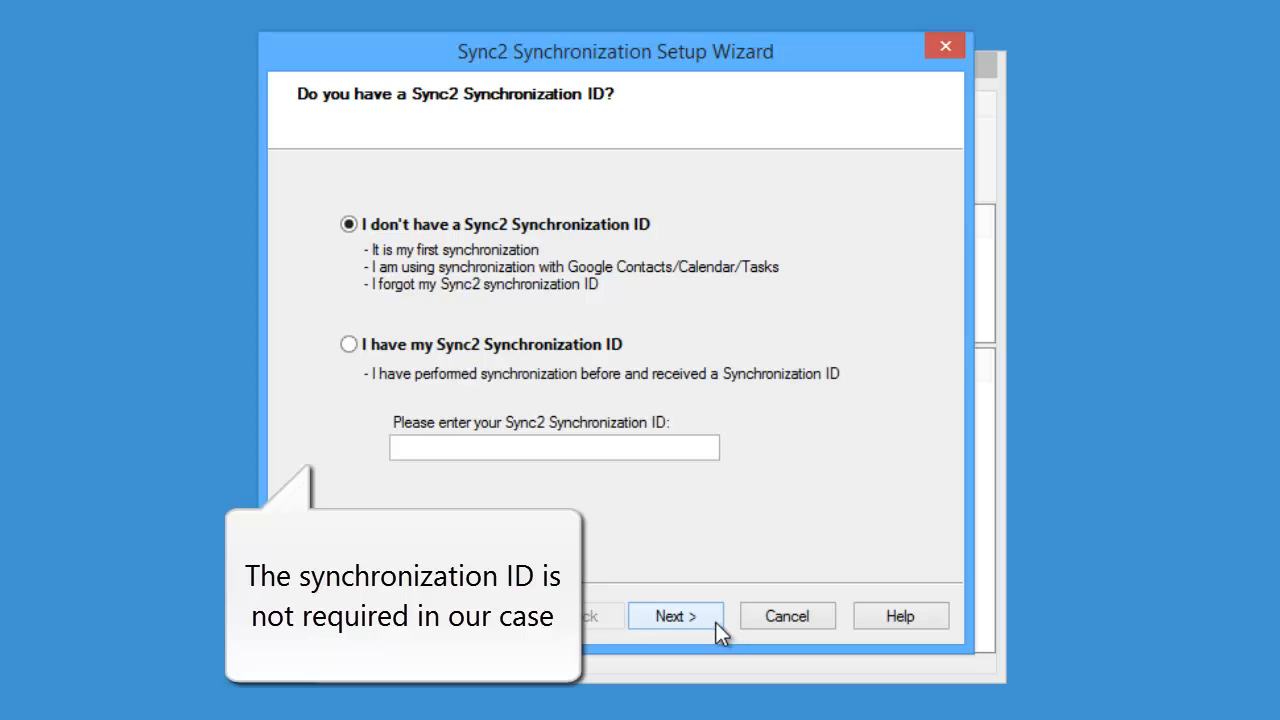
click(676, 616)
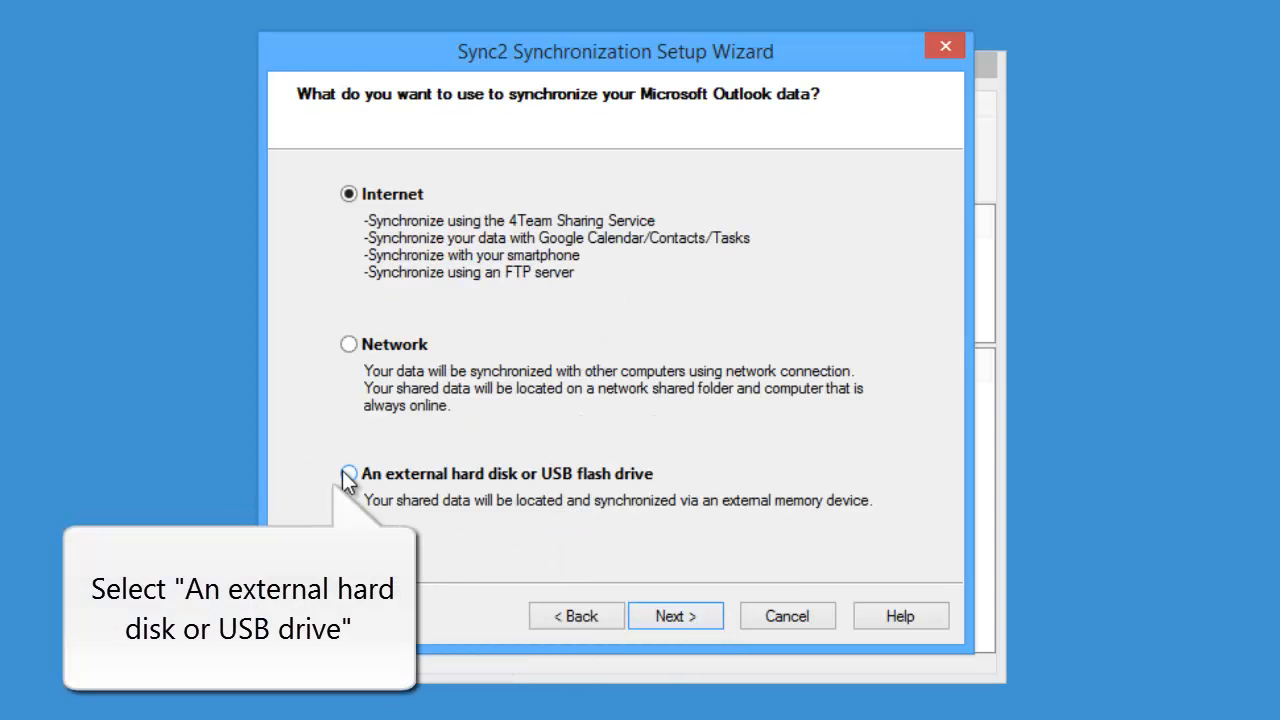
click(348, 472)
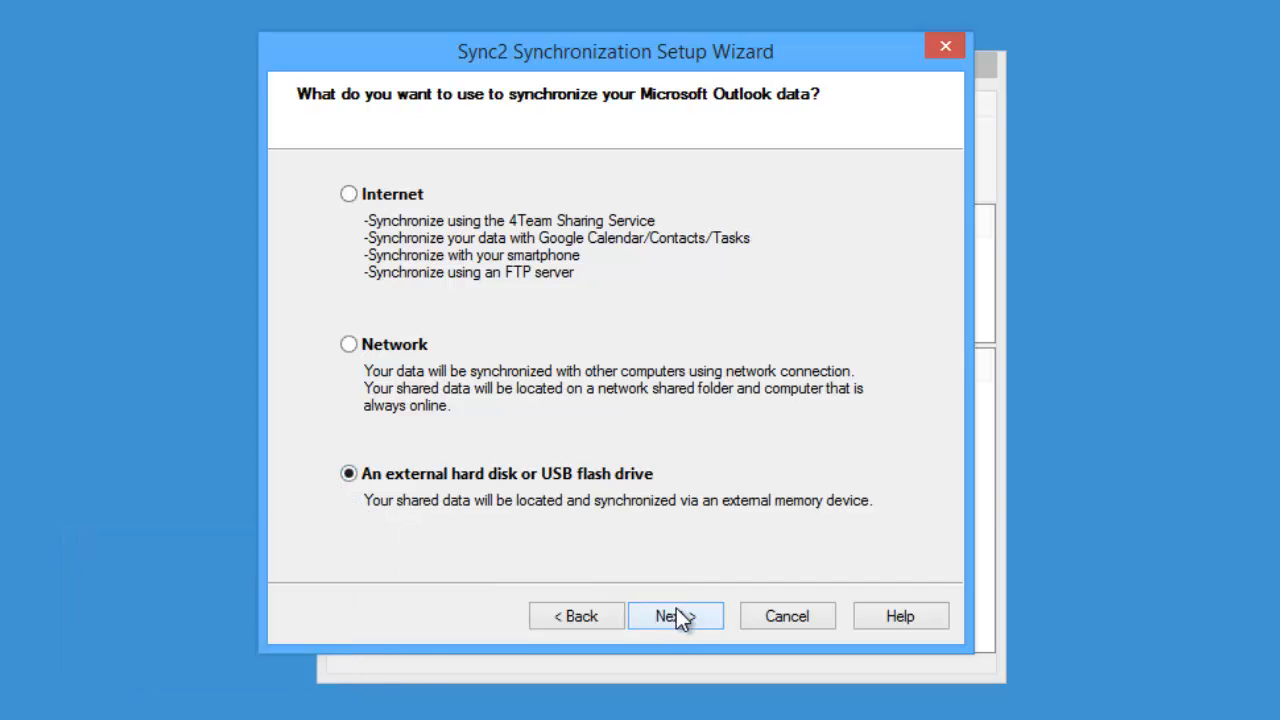
- Choose the outlook folder on Removable Disk (D:) as the data location
click(676, 616)
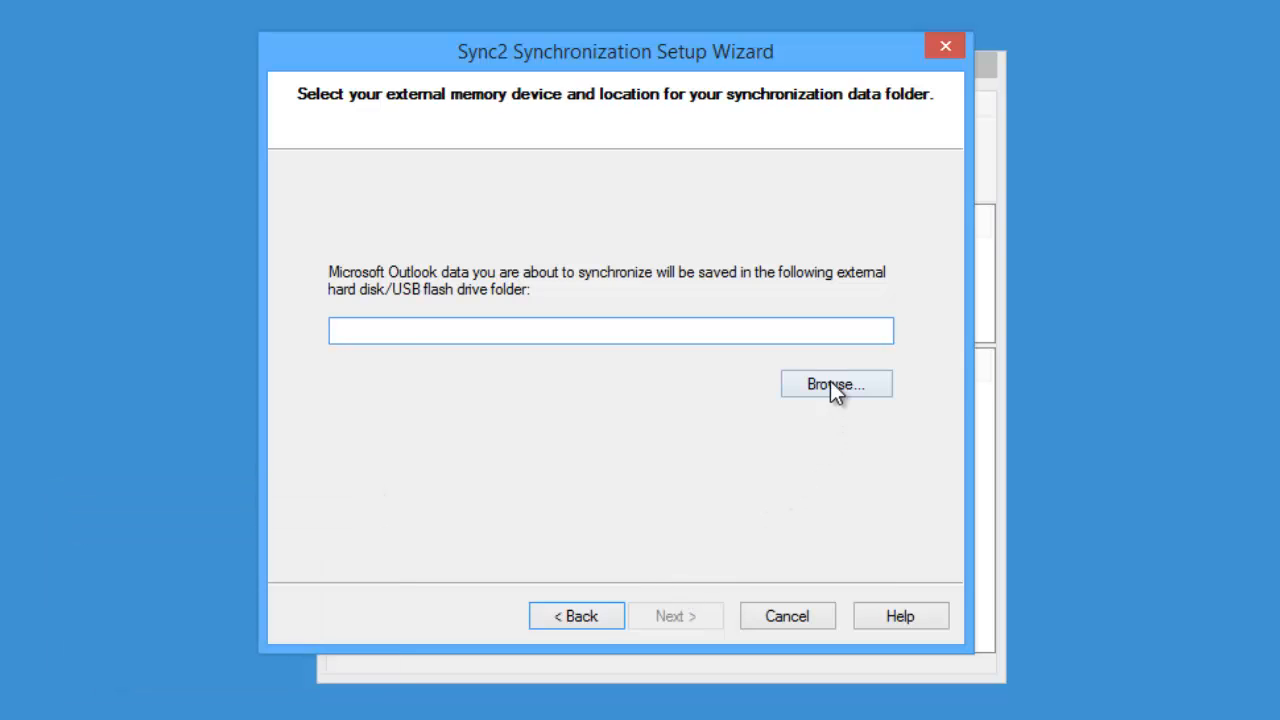
click(836, 384)
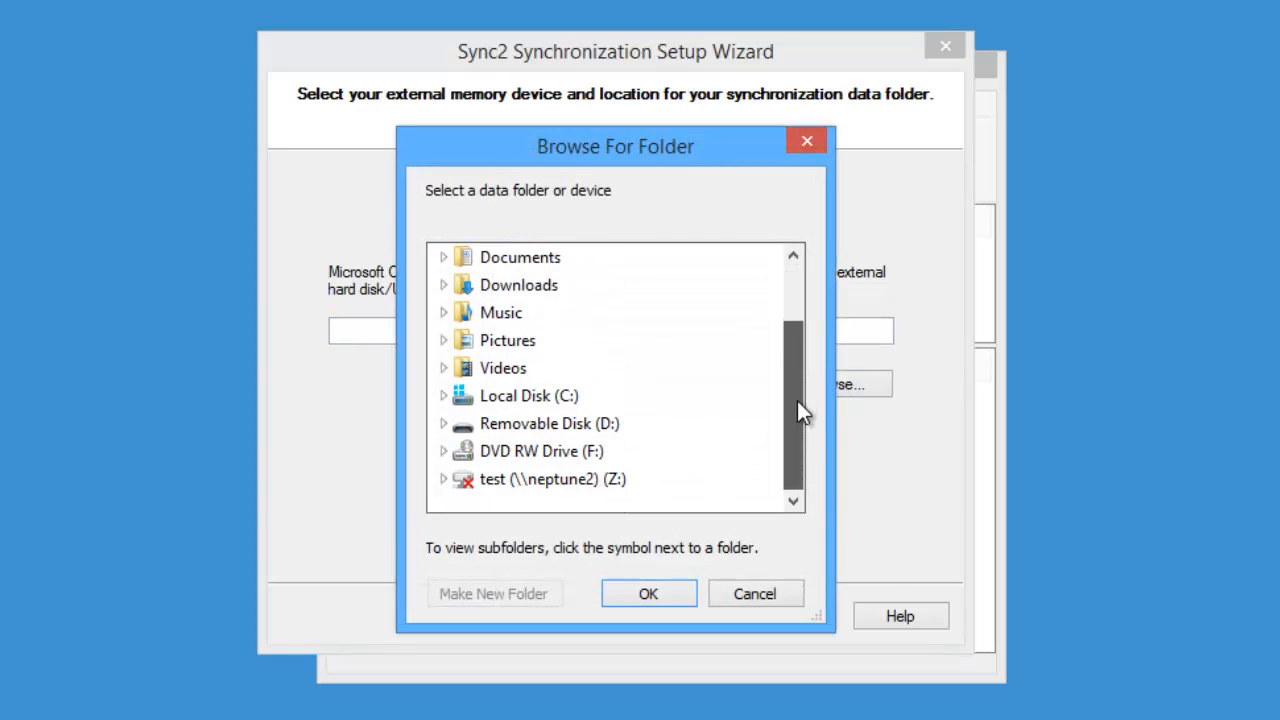
click(444, 424)
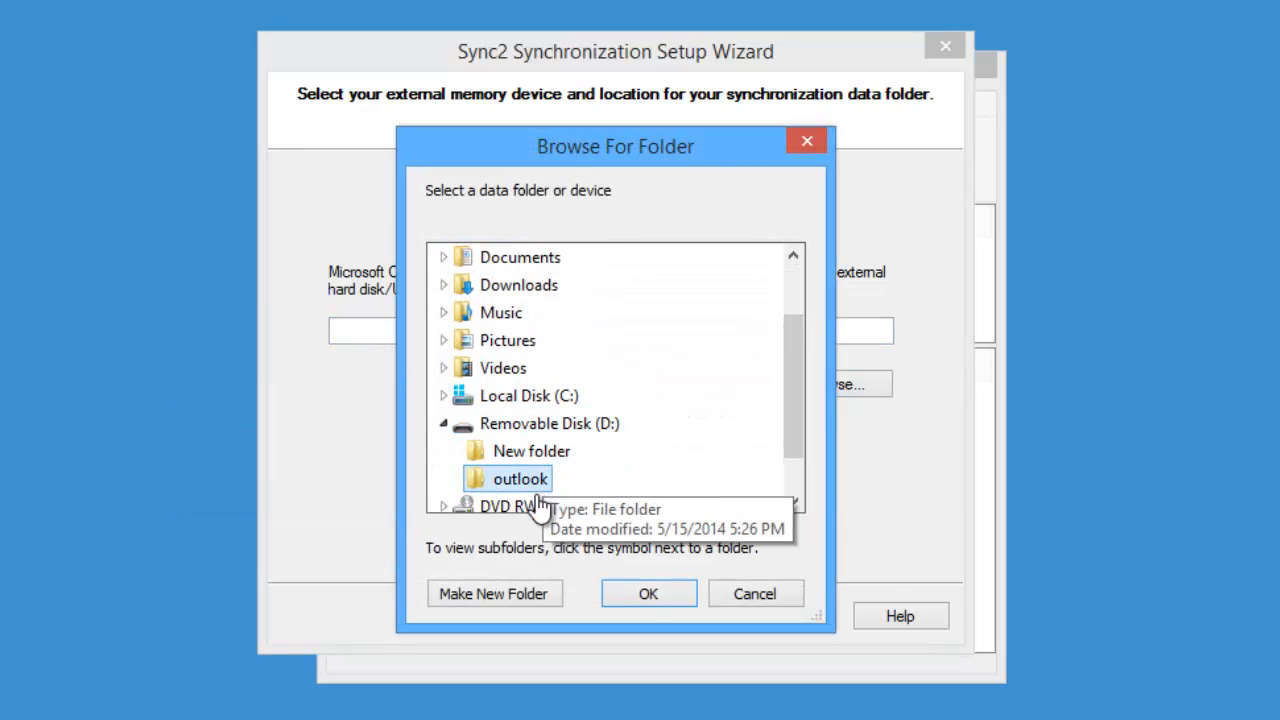
click(648, 592)
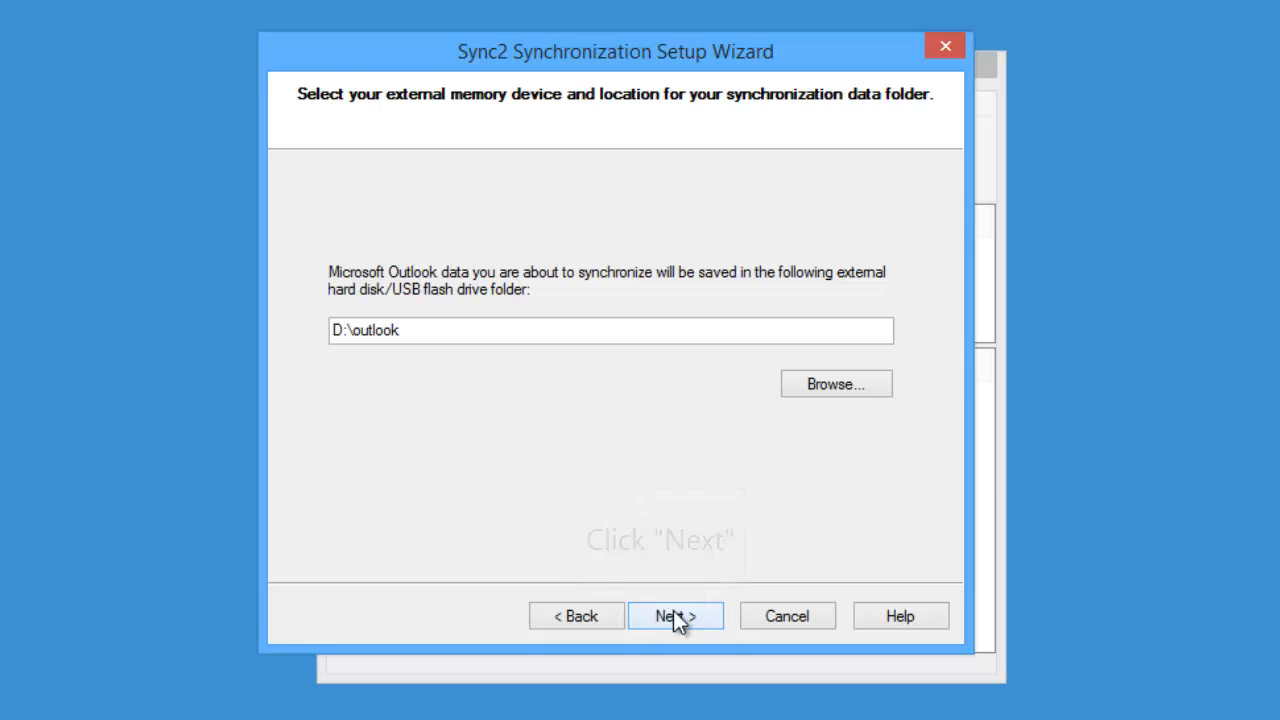
- Accept D:\outlook and USB Profile #54, then finish and apply the profile
click(676, 616)
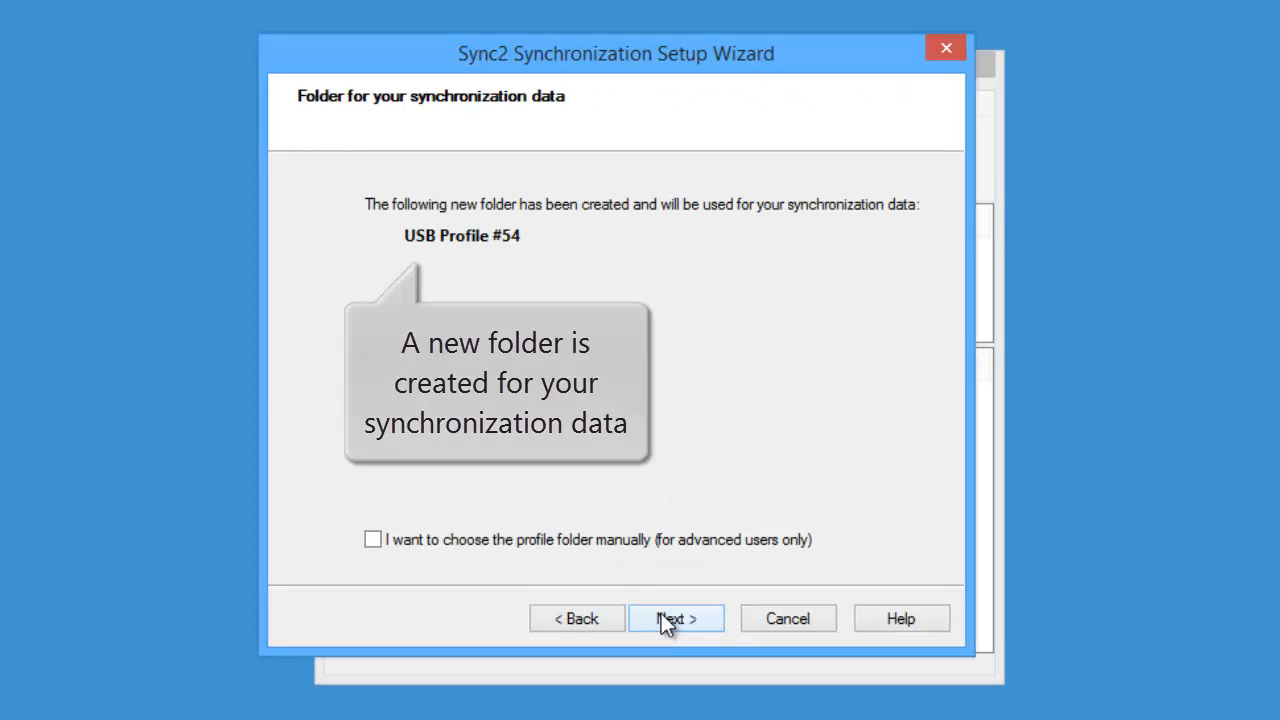
click(676, 618)
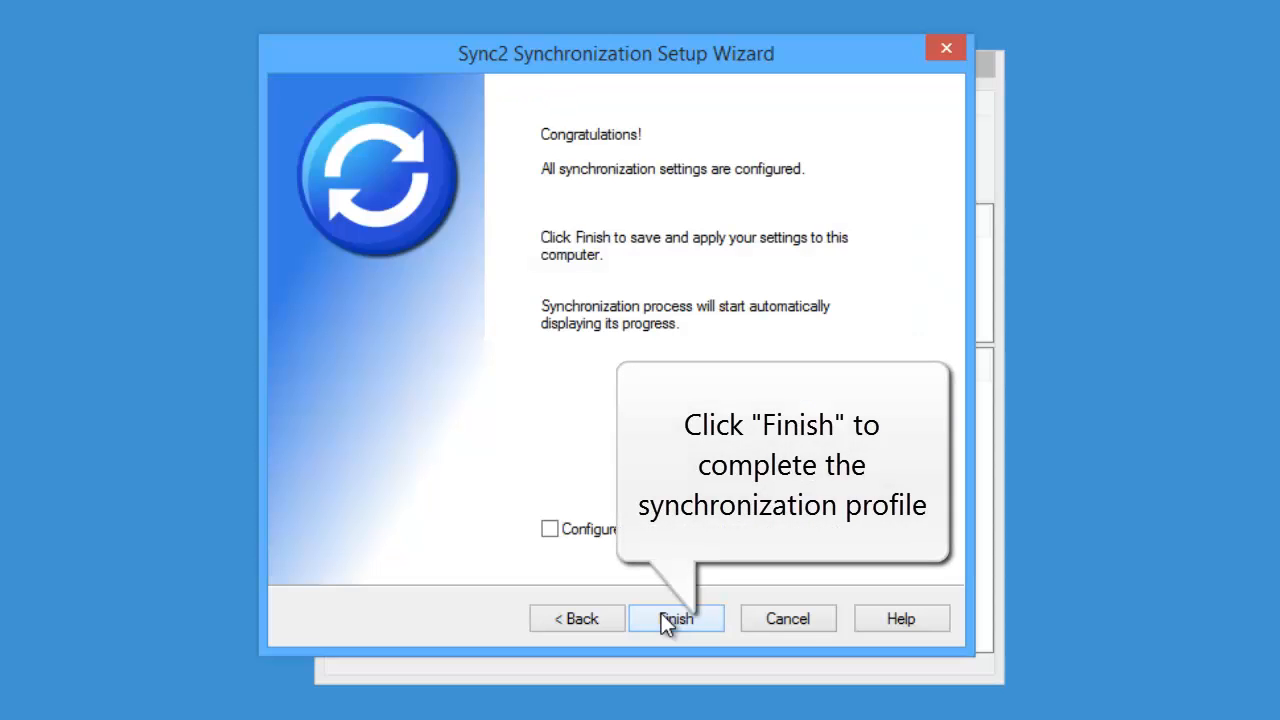
click(676, 618)
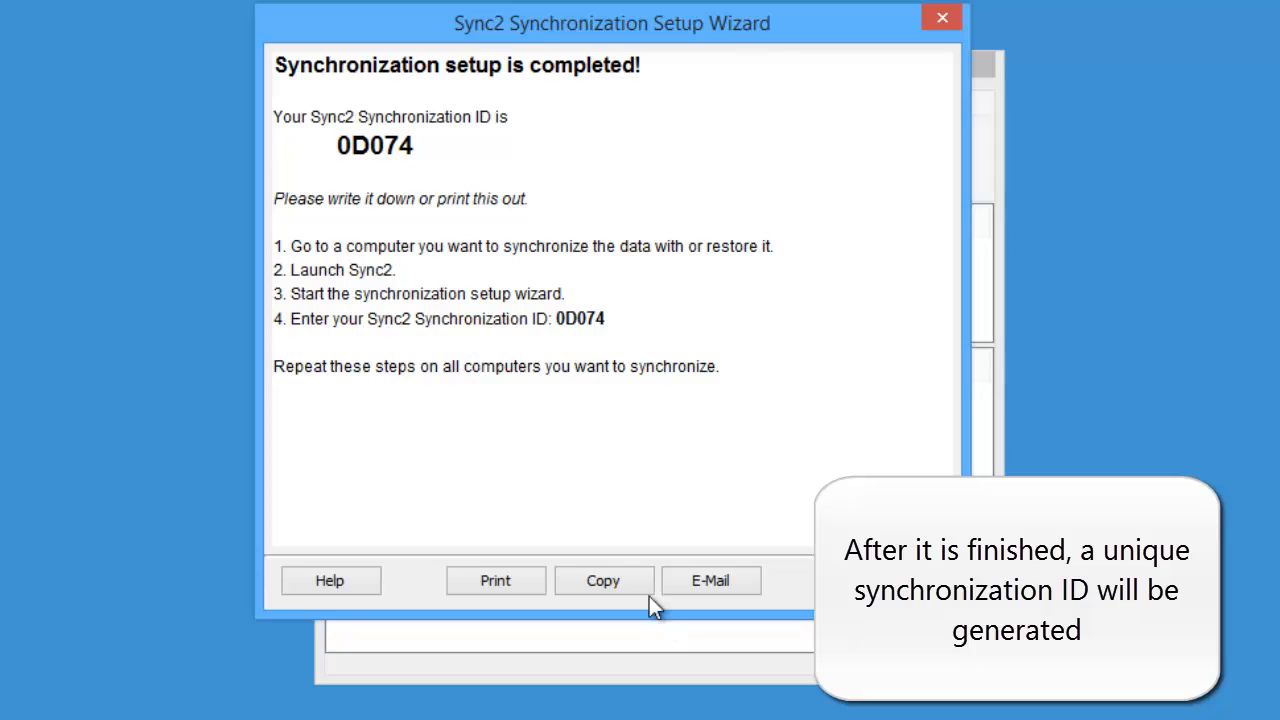
- Select the generated ID 0D074 for copying and close the setup summary
double_click(376, 148)
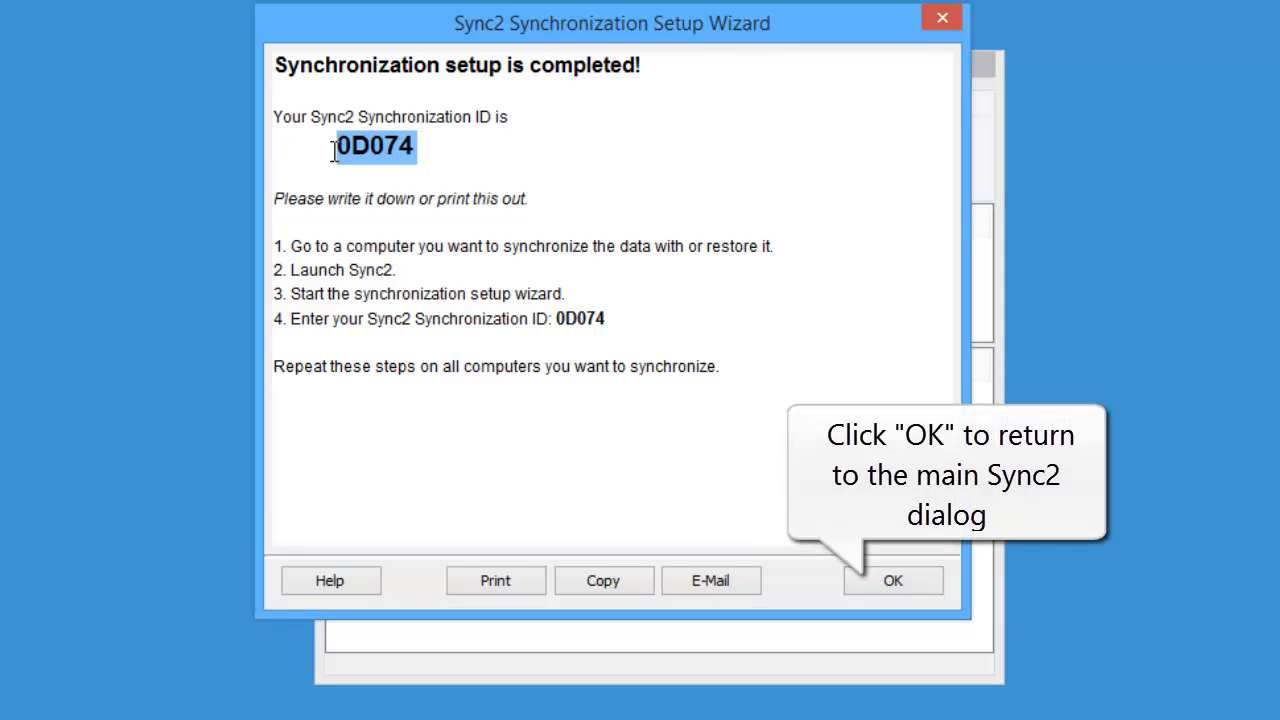
click(892, 580)
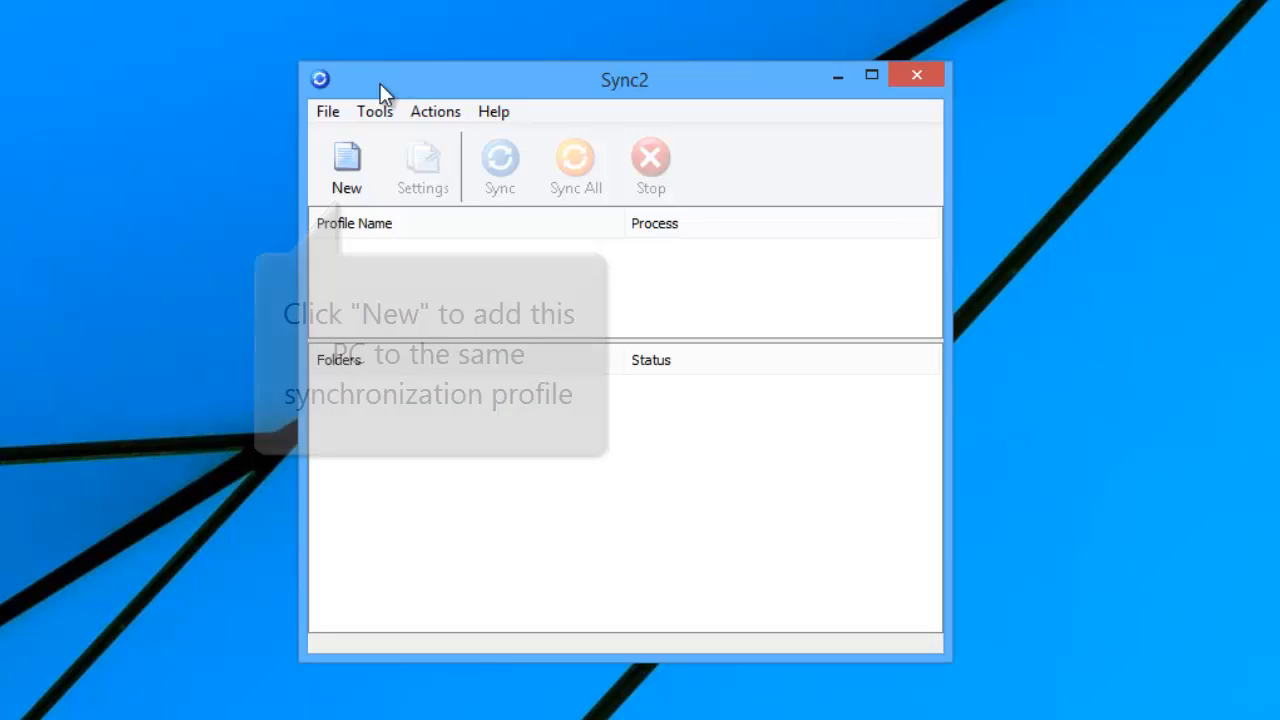
- Join the existing profile using ID 0D074, accept USB Profile #54 and finish to synchronize
click(346, 164)
text(0D)
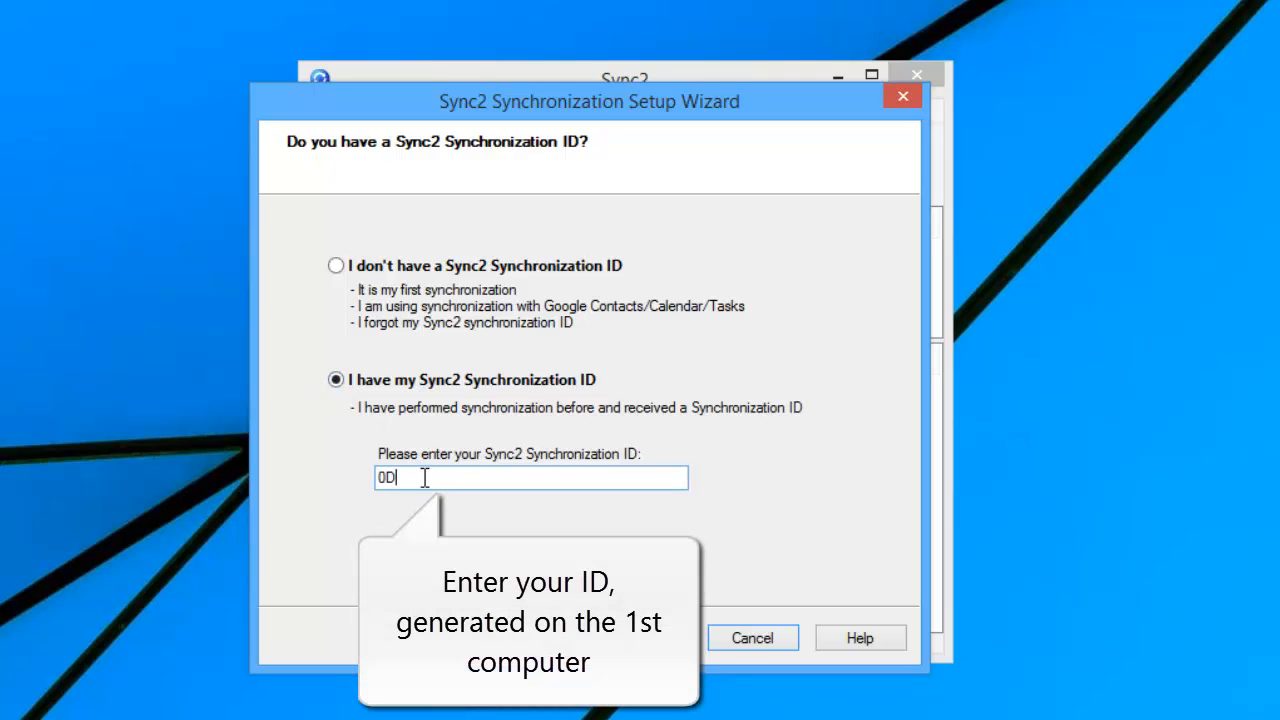
text(074)
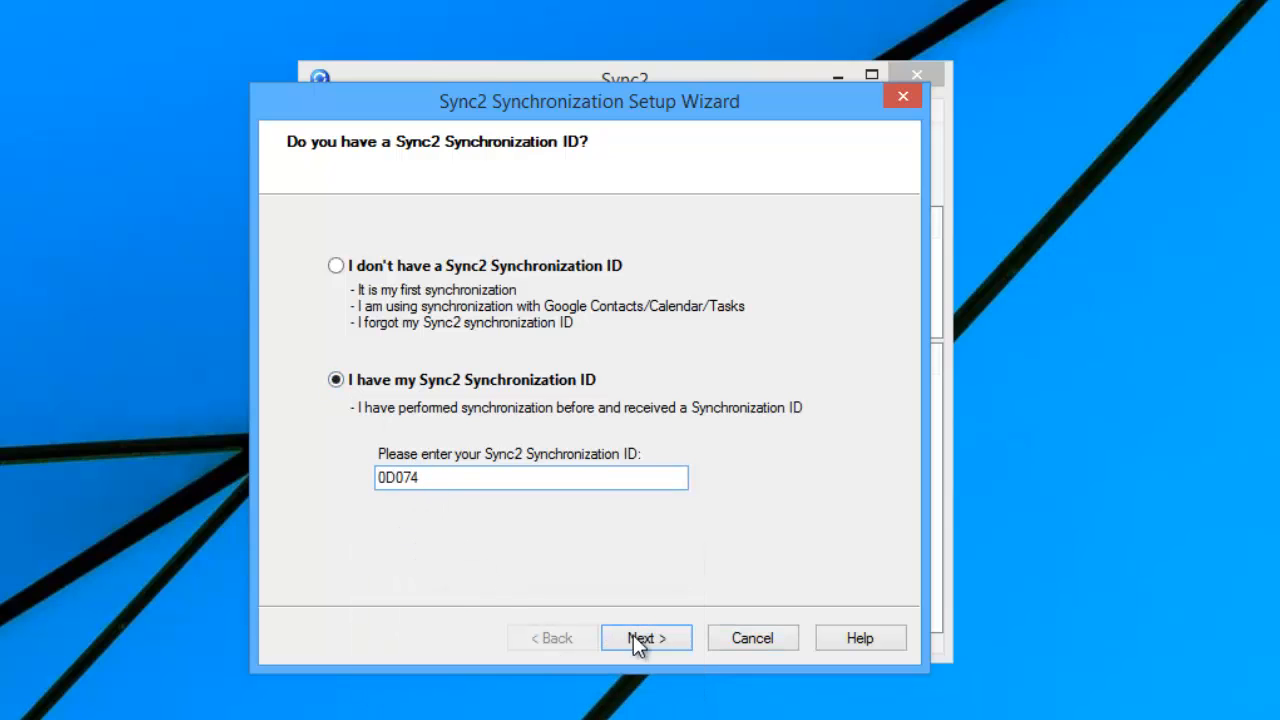
click(646, 638)
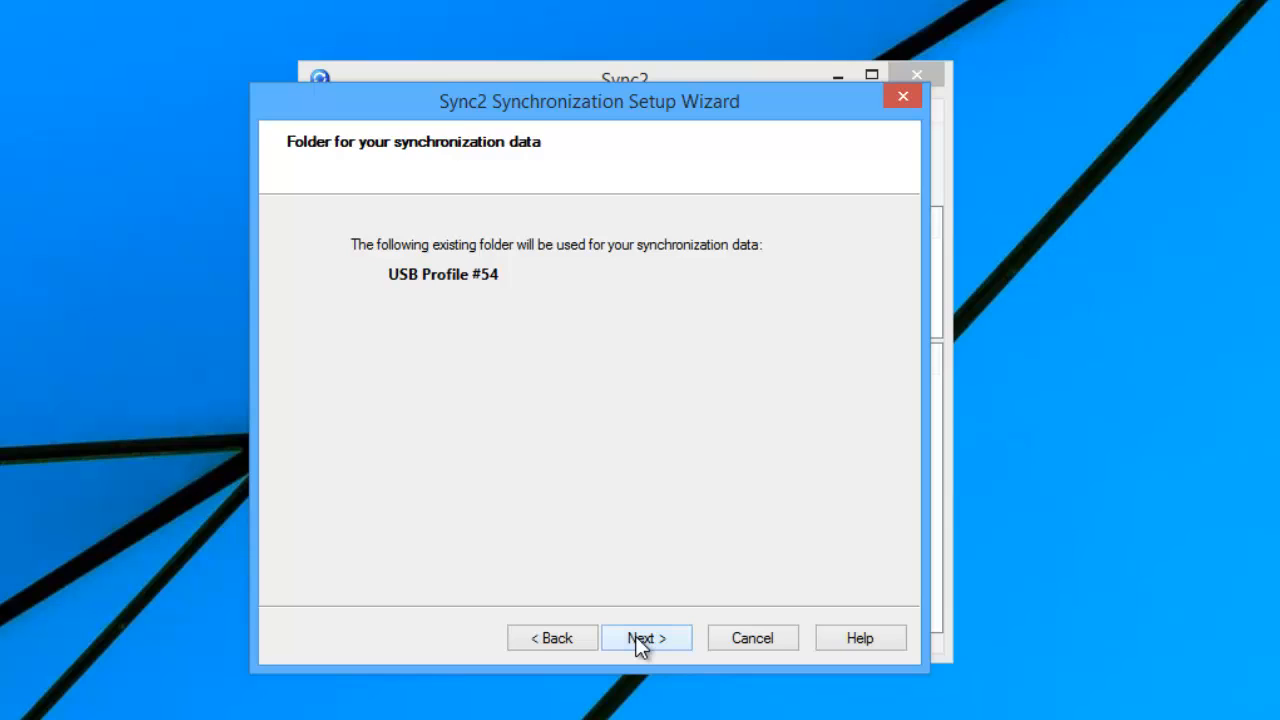
click(646, 638)
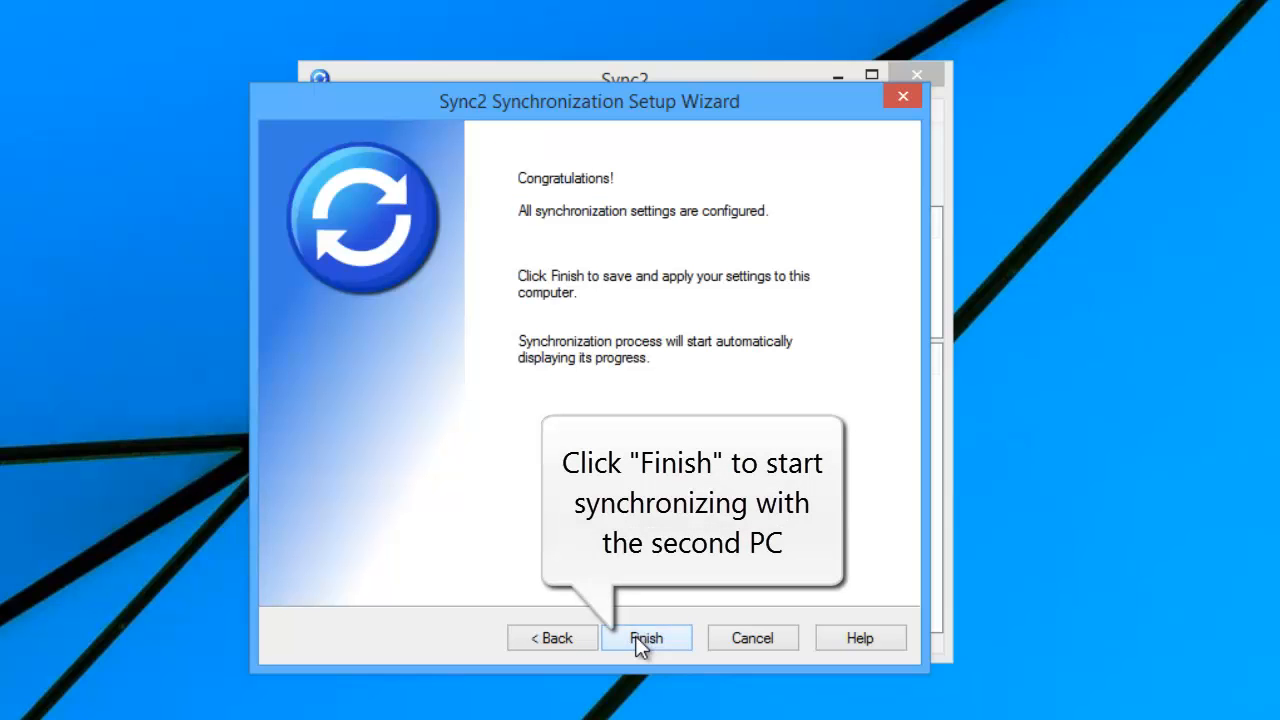
click(646, 638)
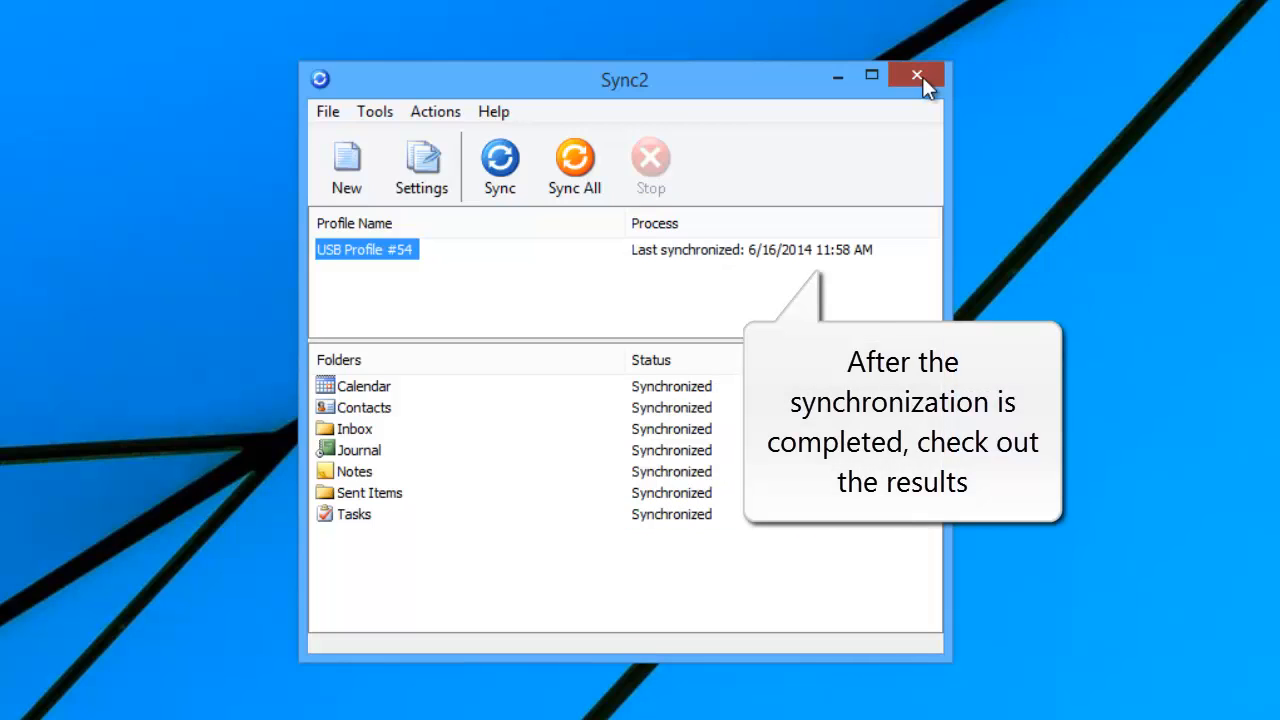
- Close Sync2 now that all USB Profile #54 folders show Synchronized
click(916, 76)
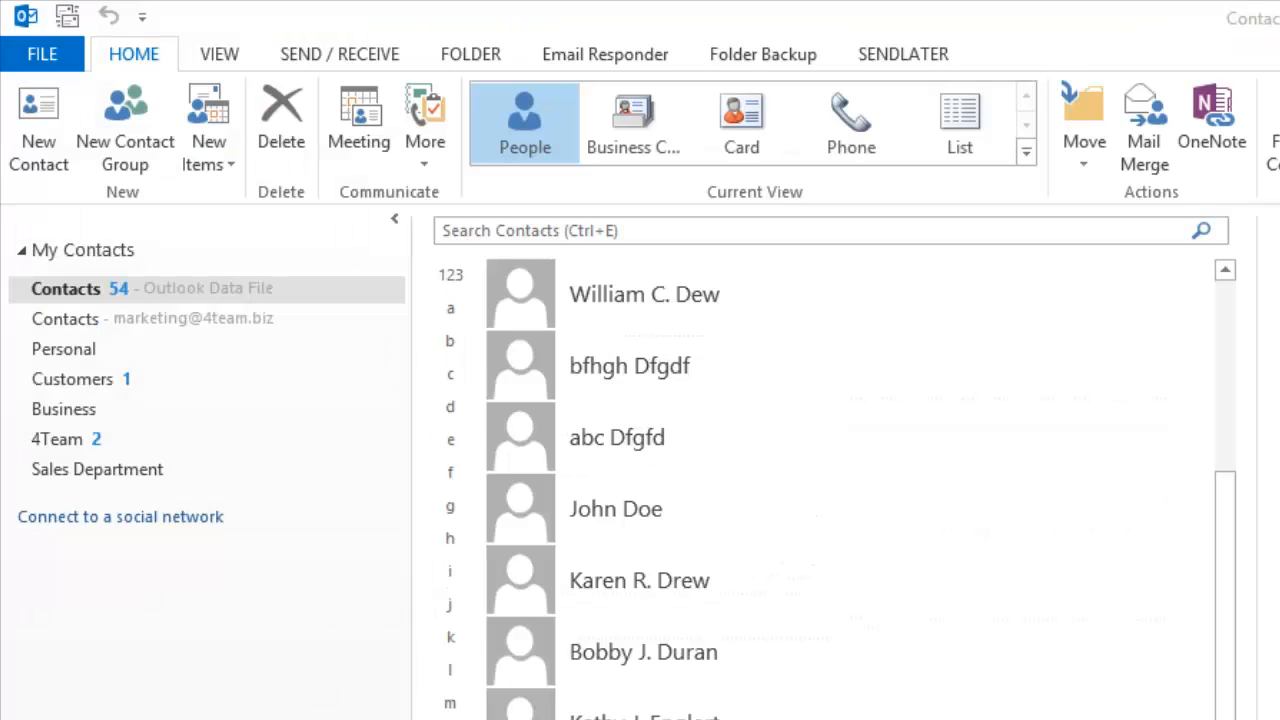
- Switch from the synced Contacts list to the Tasks folder to view synced tasks
click(56, 328)
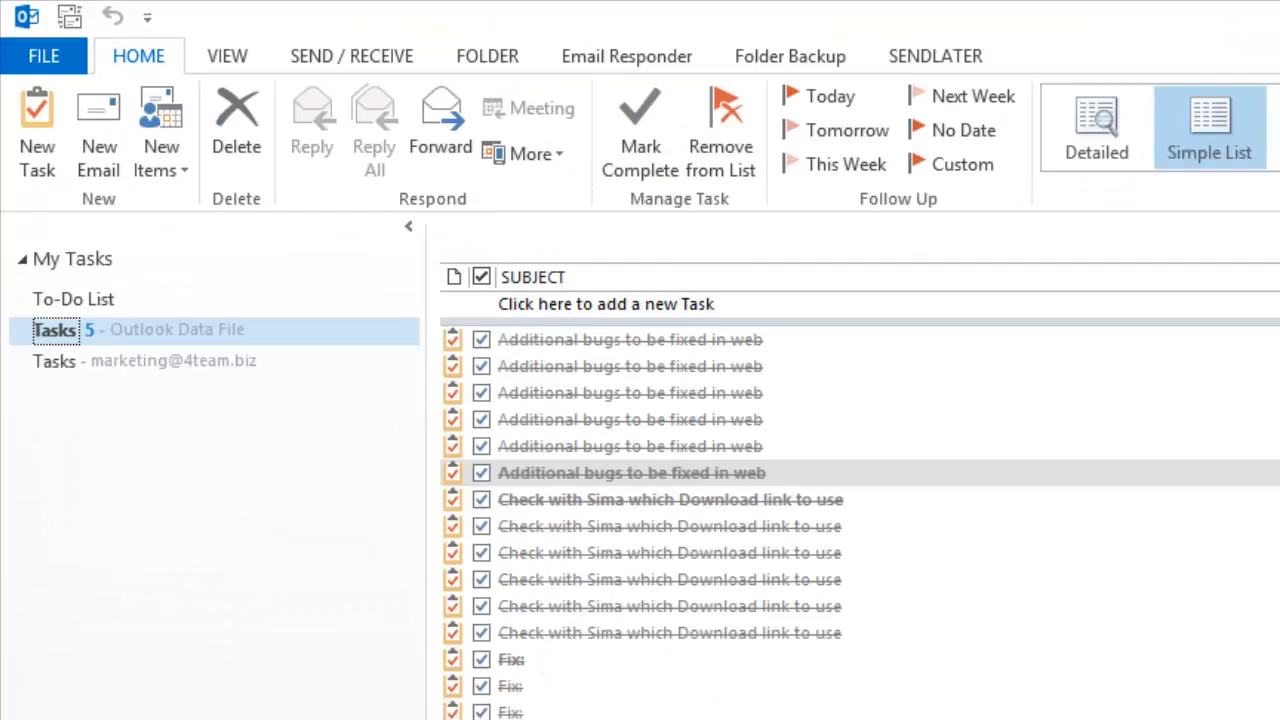